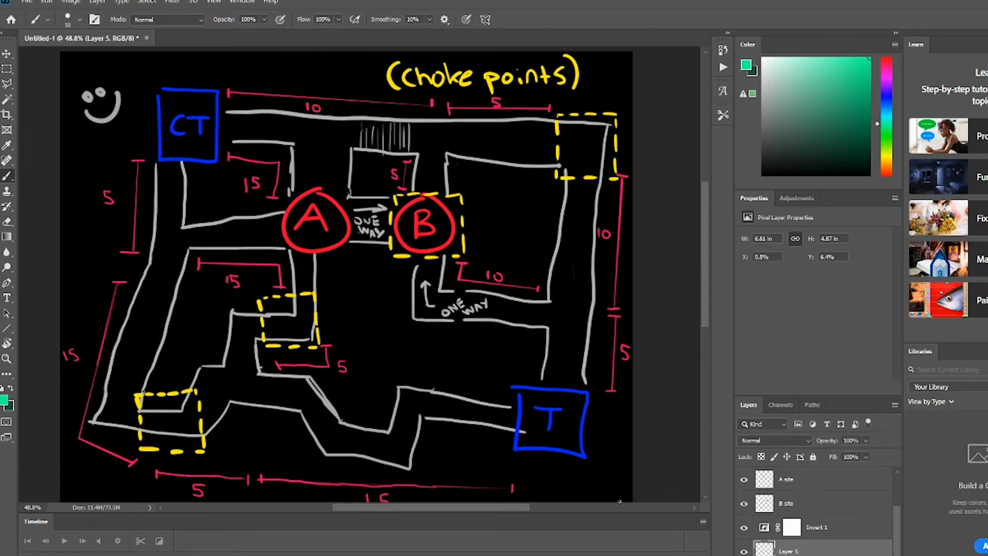
{"action": "mouse_move", "coordinate": [210, 335]}
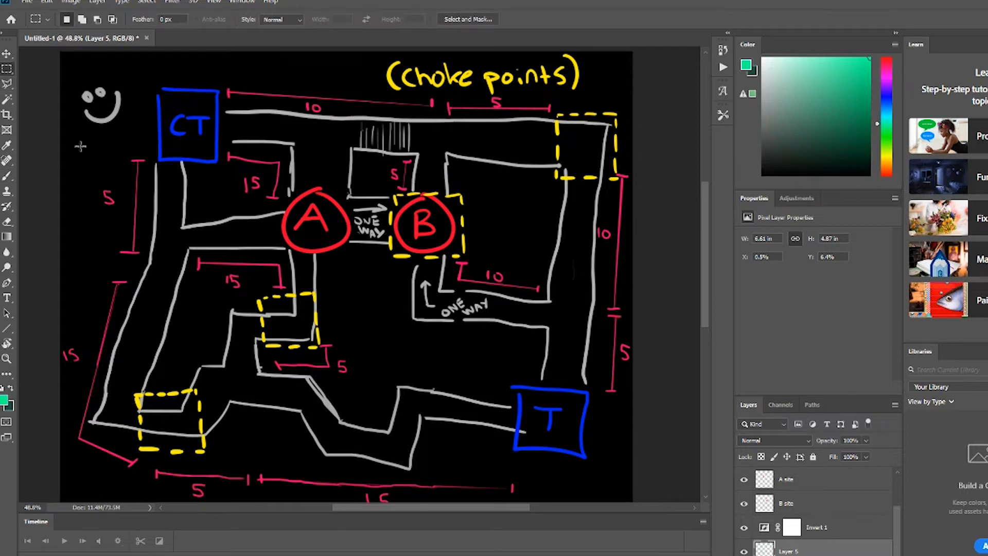
Draw a new nodraw brush along the corridor path in the top view.
{"action": "left_click_drag", "start_coordinate": [80, 144], "coordinate": [166, 268]}
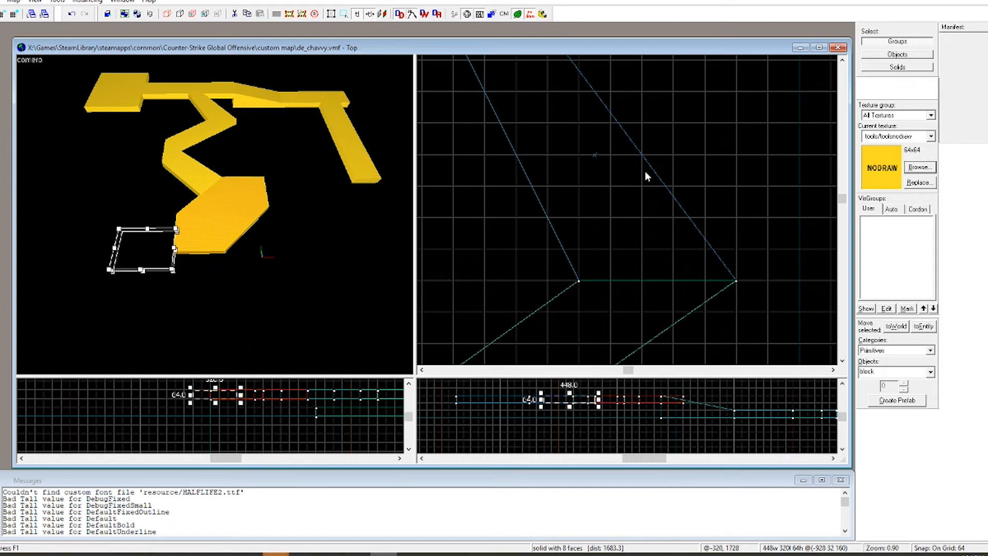
{"action": "mouse_move", "coordinate": [621, 188]}
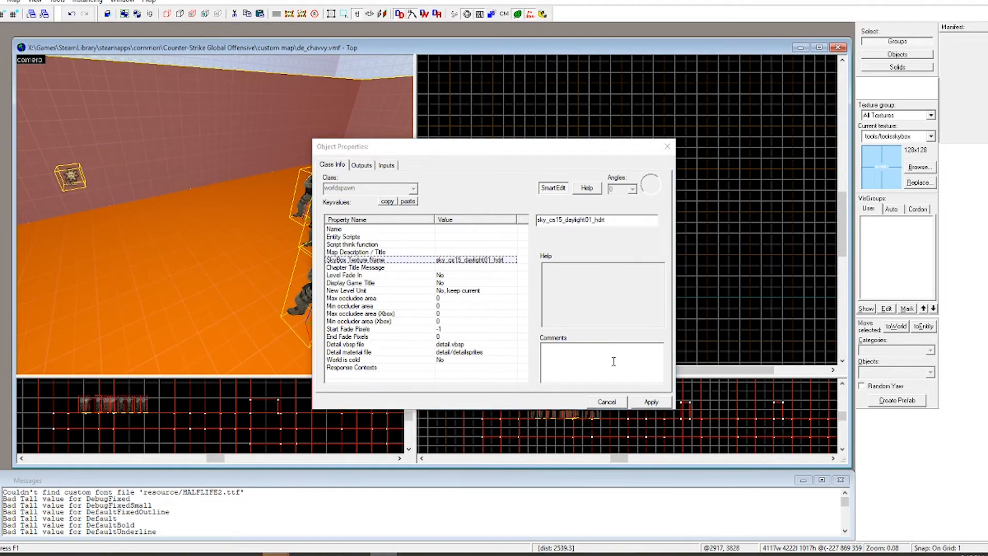
Apply sky_cs15_daylight01_hdr as the Skybox Texture Name in Map Properties.
{"action": "left_click", "coordinate": [552, 187]}
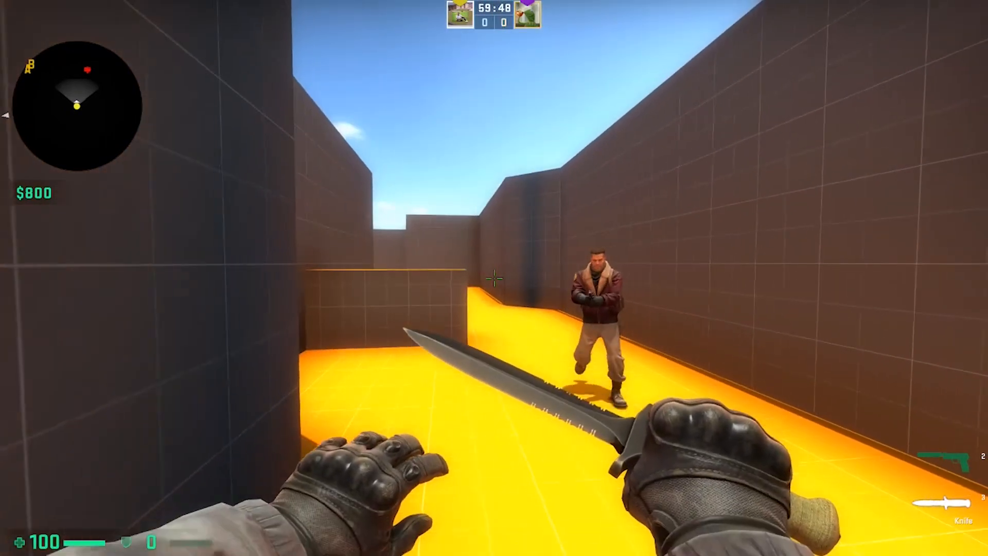
Switch to the pistol while walking the corridors in-game.
{"action": "key", "text": "2"}
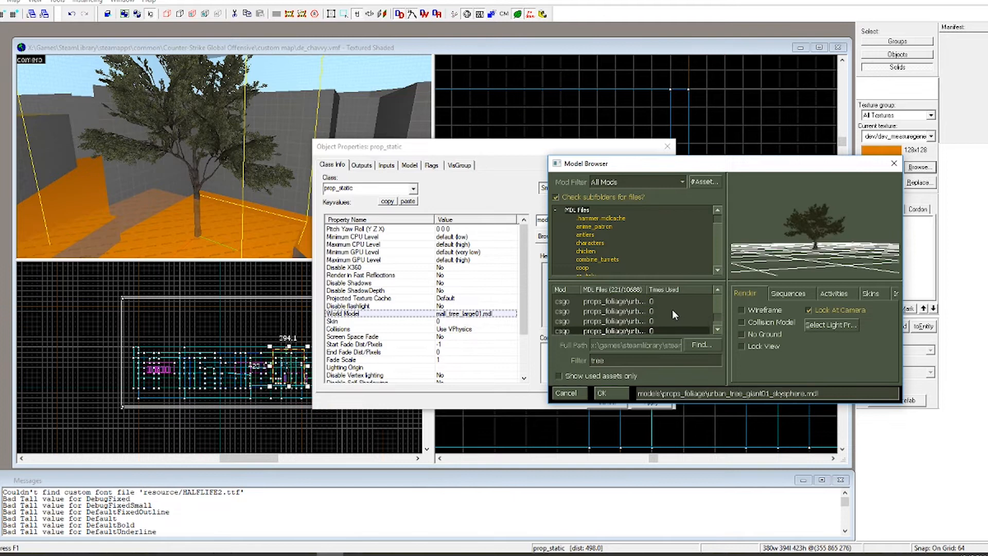
Choose a foliage tree model for the prop_static in the Model Browser.
{"action": "left_click", "coordinate": [603, 393]}
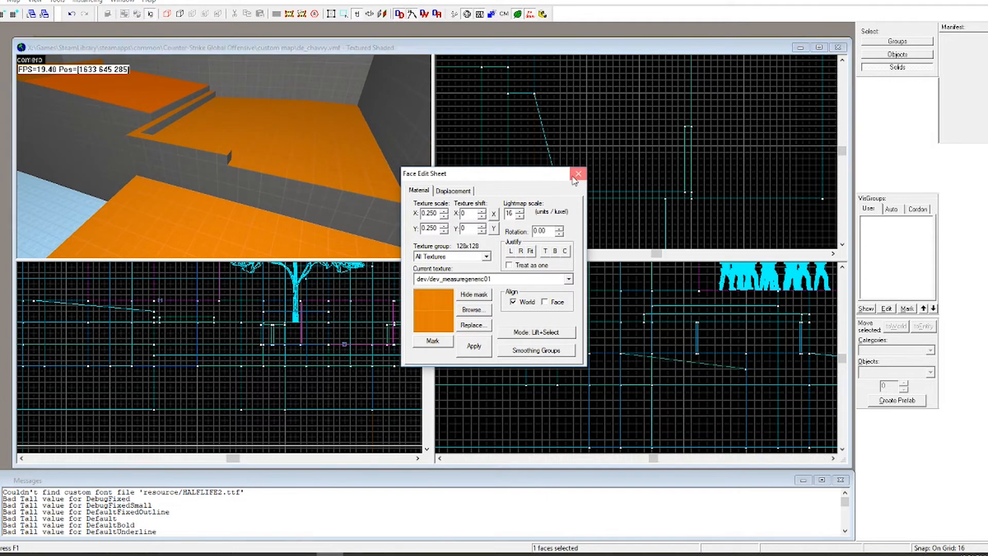
Close the Face Edit Sheet after applying dev/dev_measuregeneric01 to the floor.
{"action": "left_click", "coordinate": [578, 174]}
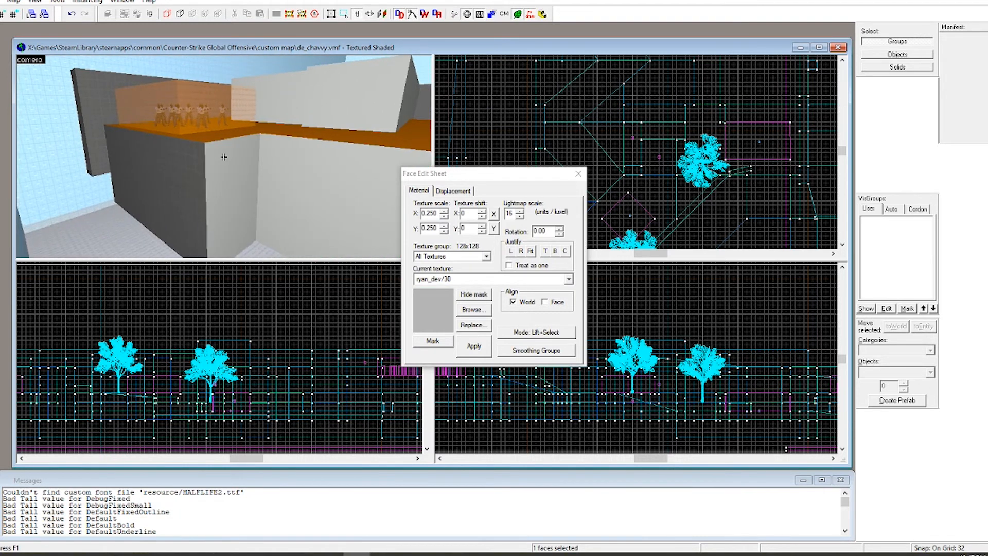
Apply the grey ryan_dev/30 texture to another wall face in the 3D view.
{"action": "left_click", "coordinate": [472, 310]}
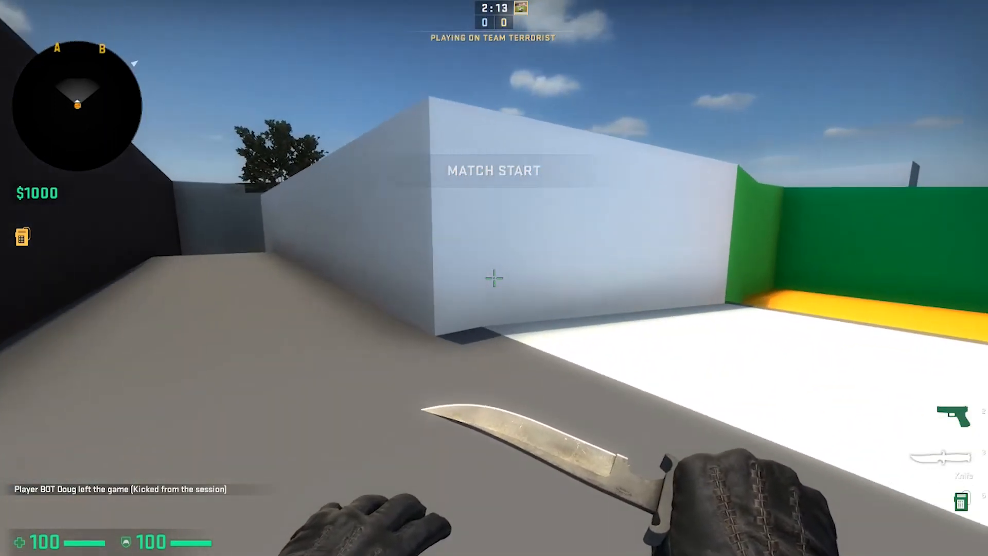
{"action": "mouse_move", "coordinate": [495, 278]}
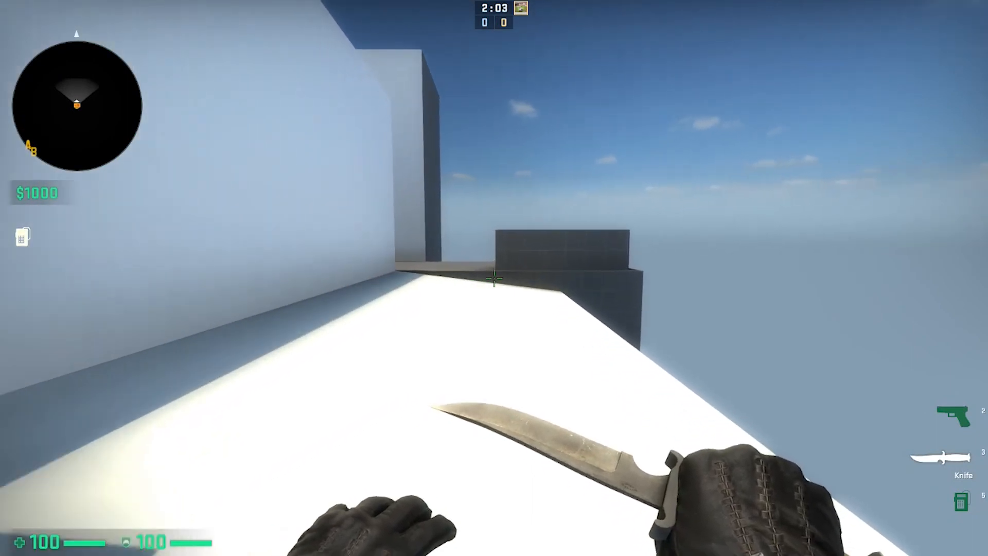
Switch from the knife to the pistol while walking the rooftops.
{"action": "key", "text": "2"}
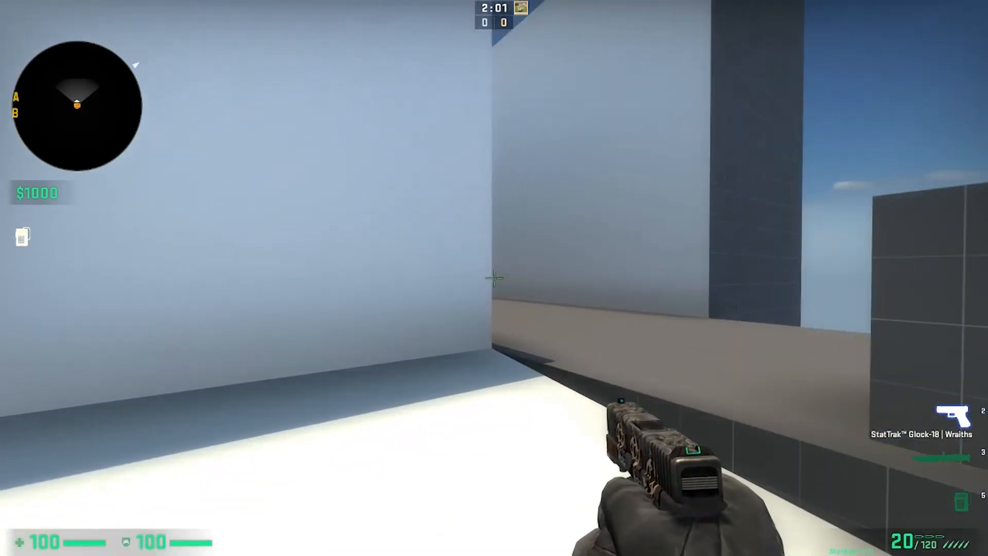